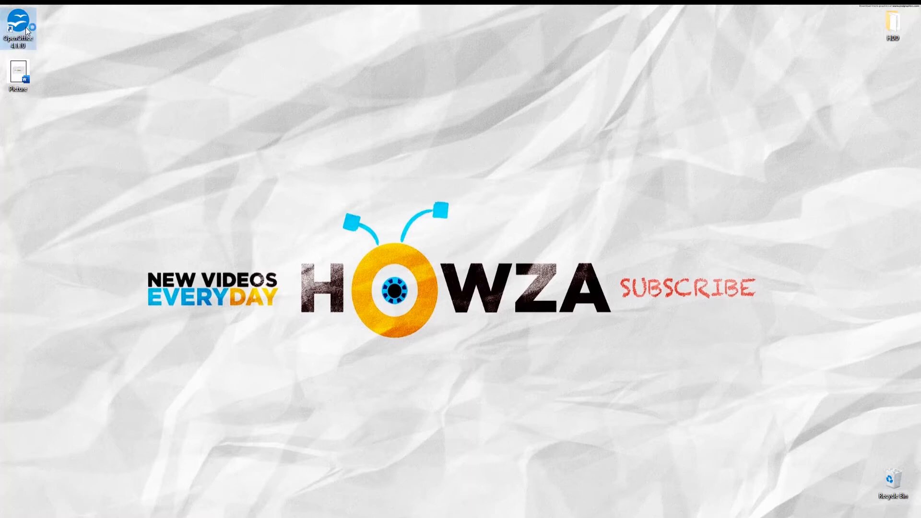
# Step: Launch Apache OpenOffice from its desktop shortcut to reach the Start Center
pyautogui.doubleClick(17, 27)
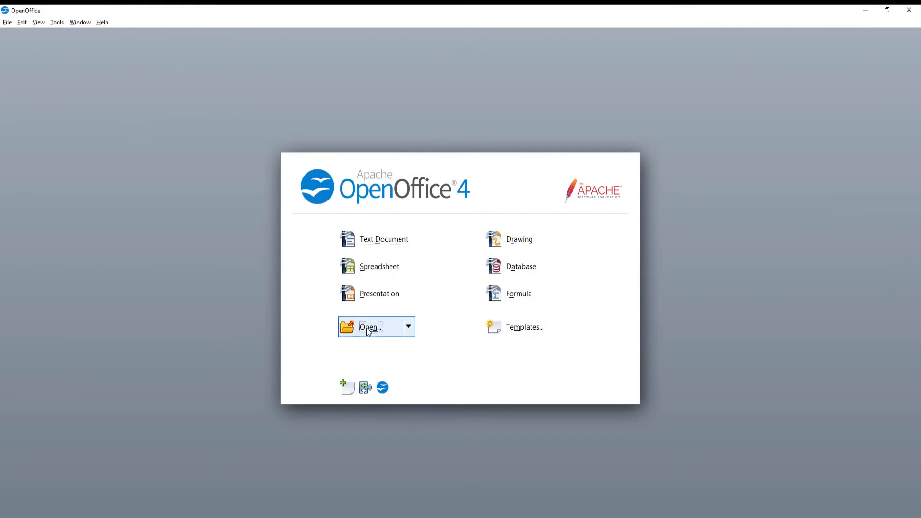
# Step: Open the Picture.odt document from the Desktop into Writer
pyautogui.click(370, 326)
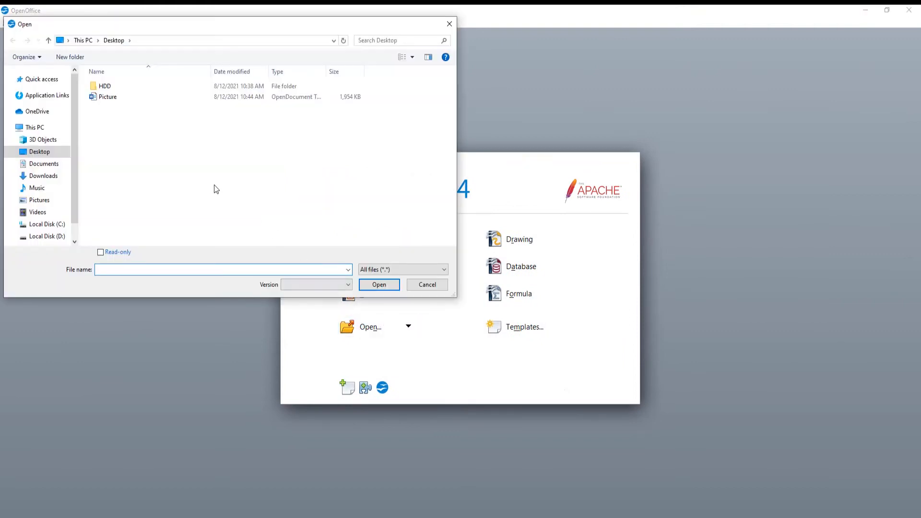
pyautogui.click(108, 96)
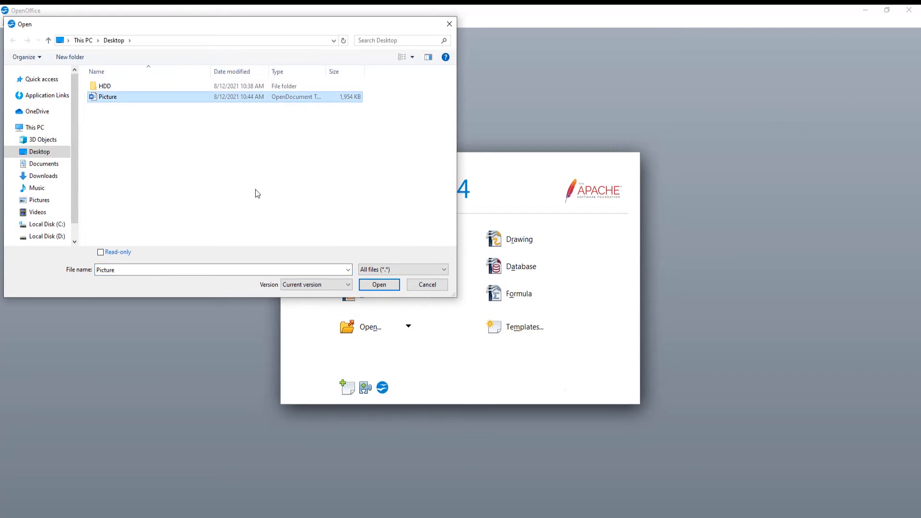
pyautogui.click(379, 284)
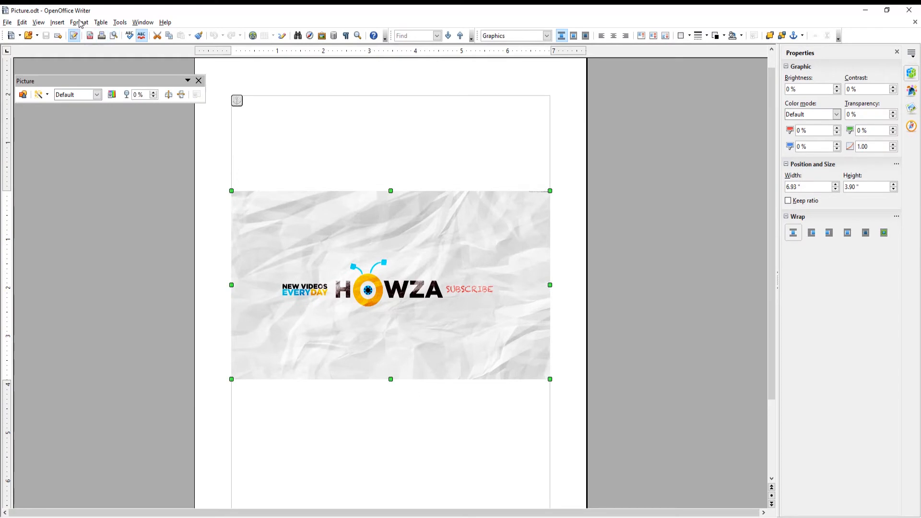
# Step: Bring up the Picture dialog's Crop settings for the selected HOWZA banner via Format > Picture
pyautogui.click(78, 22)
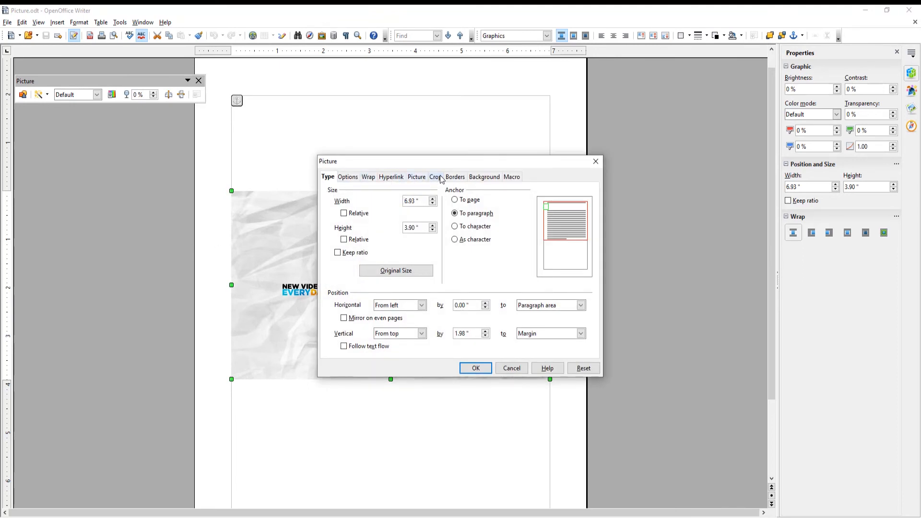
pyautogui.click(435, 176)
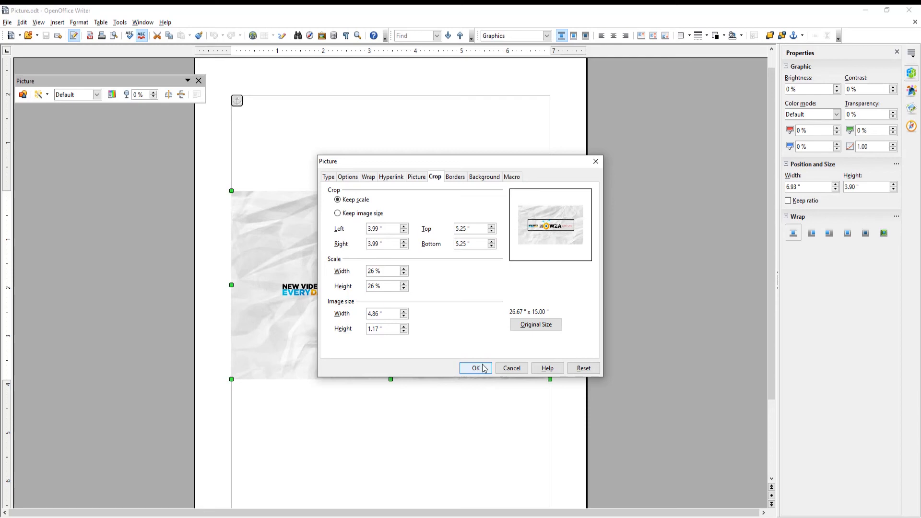
# Step: Apply the 3.99" left/right and 5.25" top/bottom crop, leaving a 4.86" × 1.17" banner strip
pyautogui.click(475, 367)
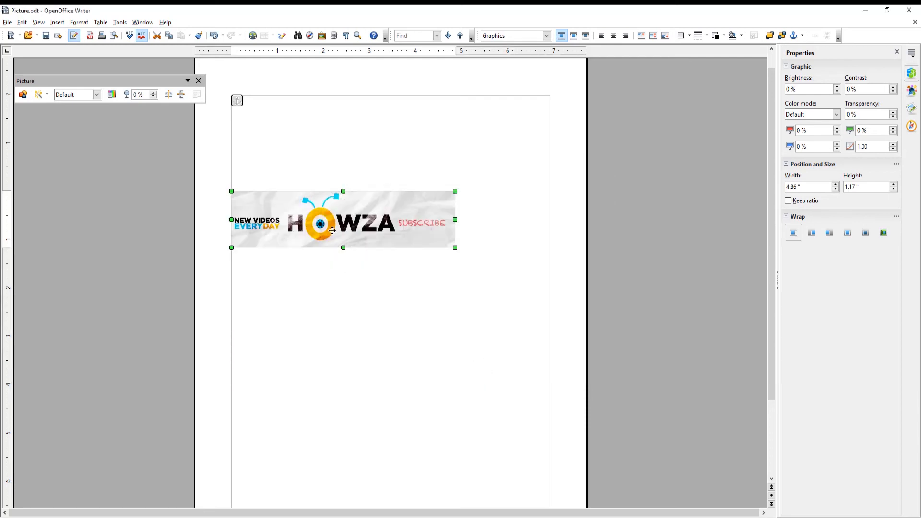